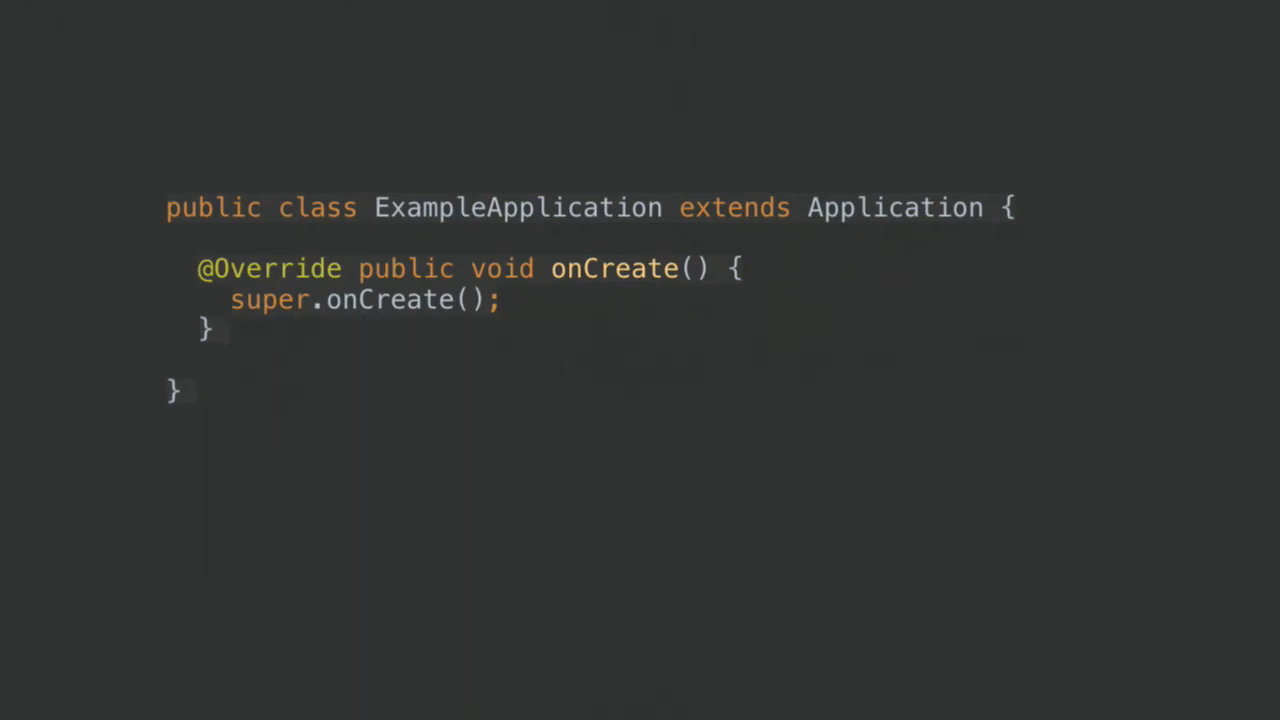
Step: Exit the slideshow and return to editing the LeakCanary Java code slide
{"action": "key", "text": "Return"}
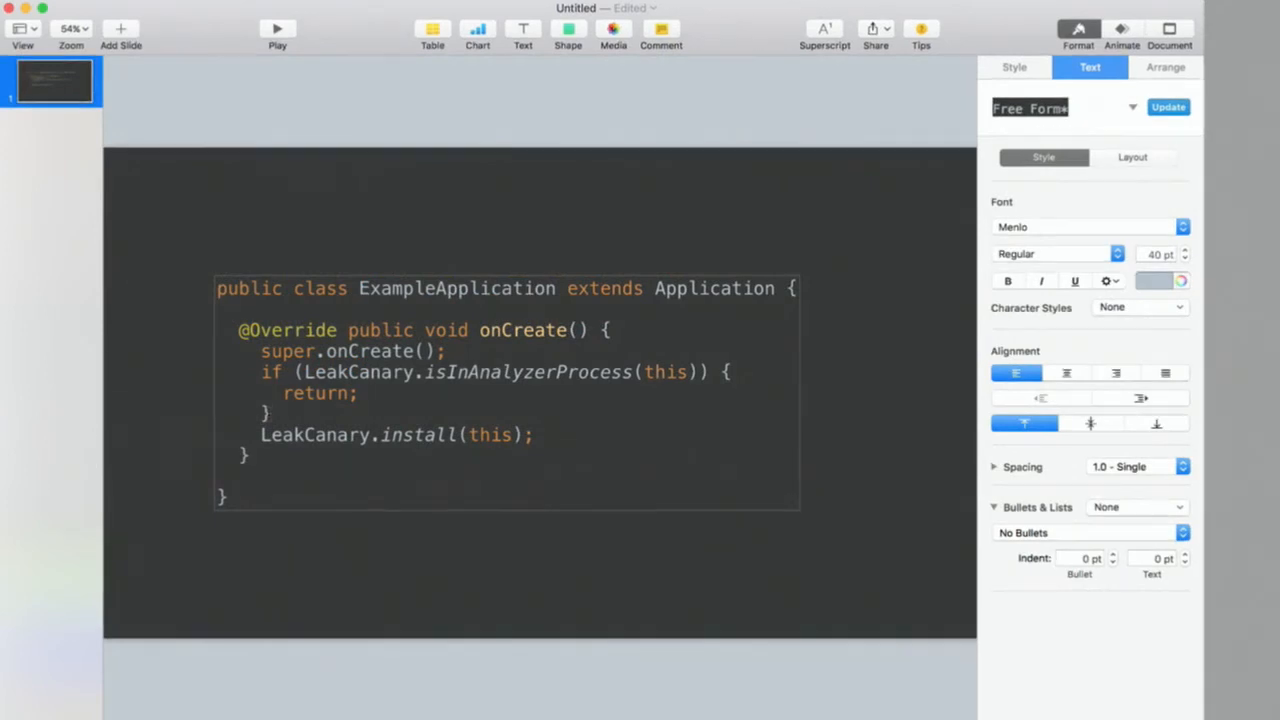
Step: Tag the closing braces in the code with markers A, B and C
{"action": "type", "text": "A"}
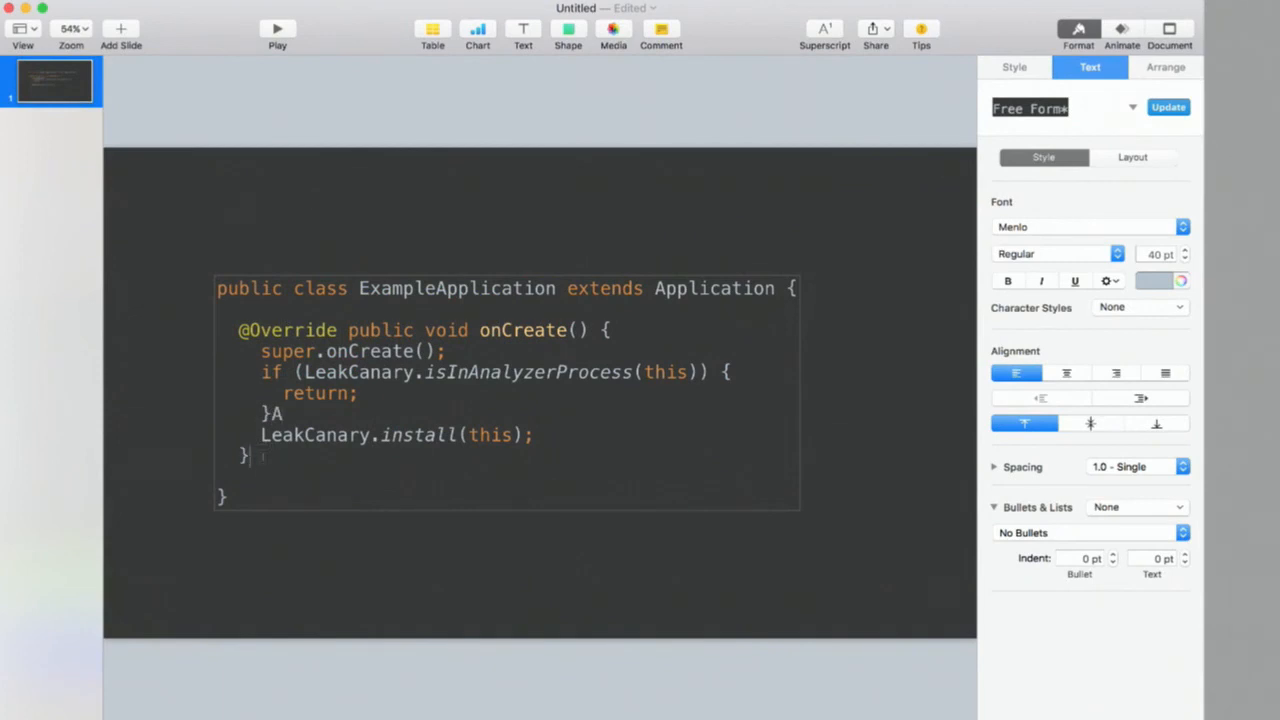
{"action": "type", "text": "B"}
{"action": "left_click", "coordinate": [507, 497]}
{"action": "type", "text": "C"}
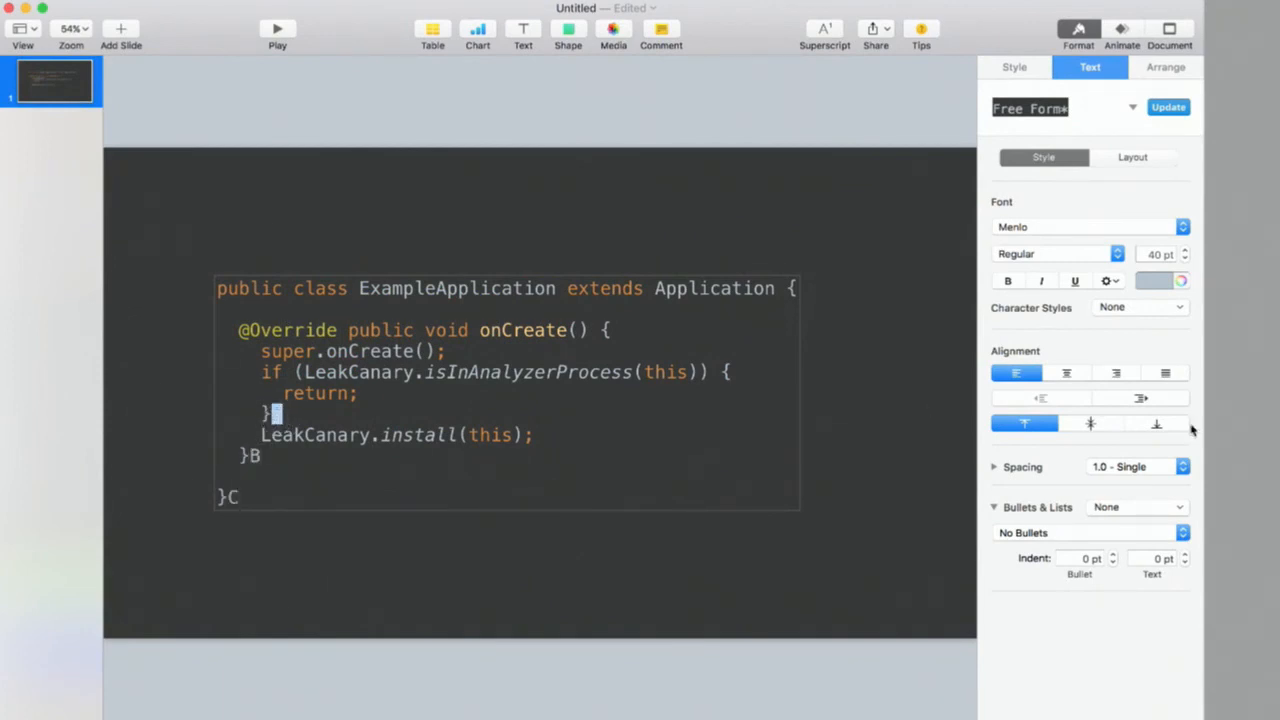
{"action": "left_click", "coordinate": [1157, 281]}
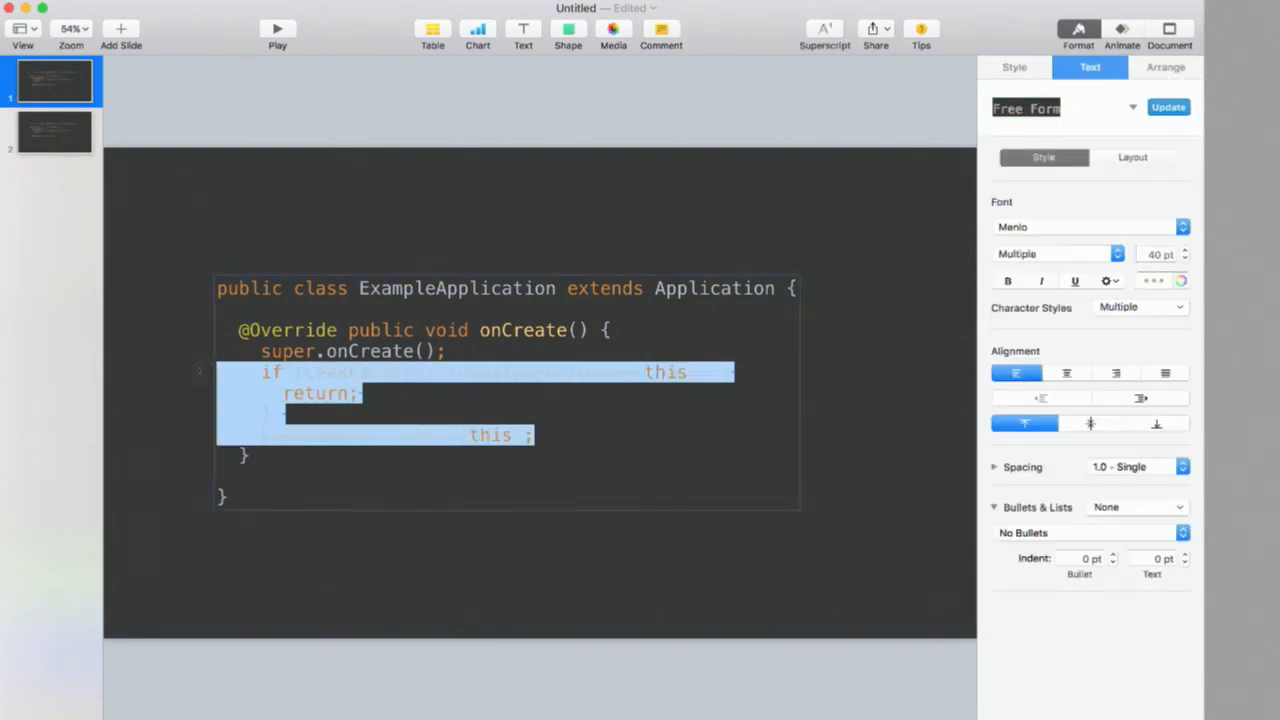
Step: Delete the LeakCanary lines from slide 1 and deselect the text
{"action": "key", "text": "Delete"}
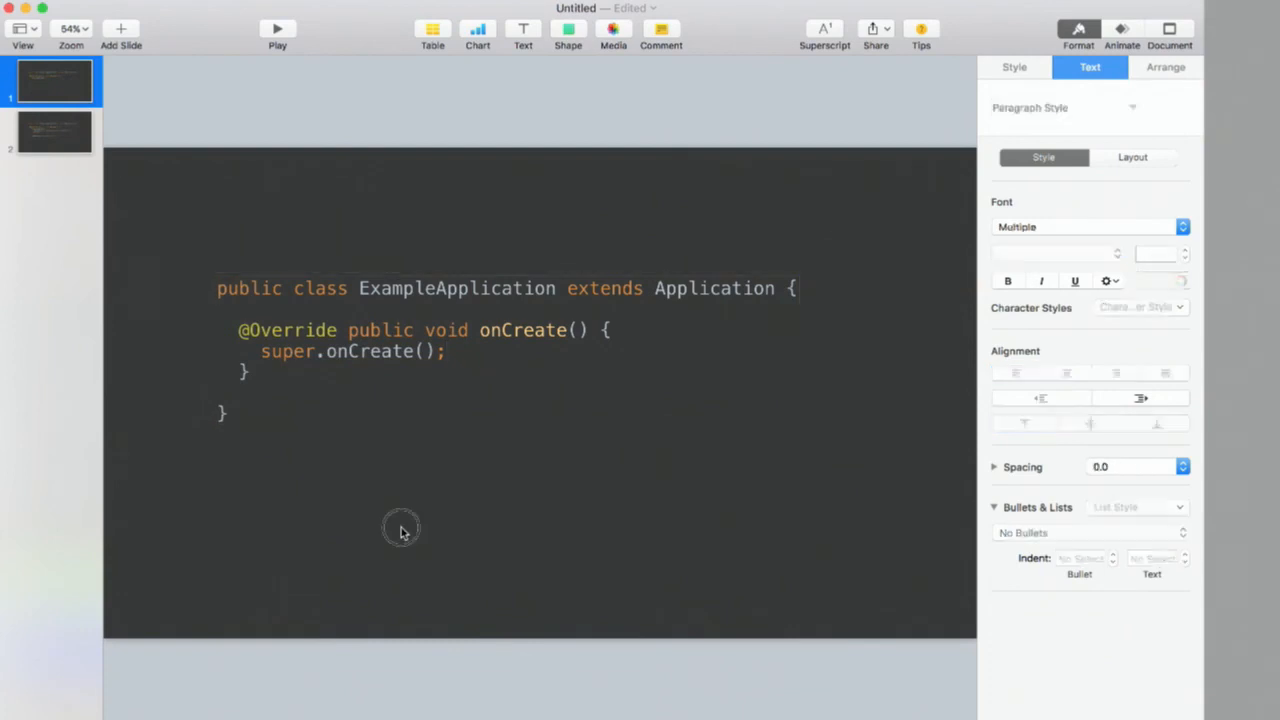
{"action": "left_click", "coordinate": [1121, 30]}
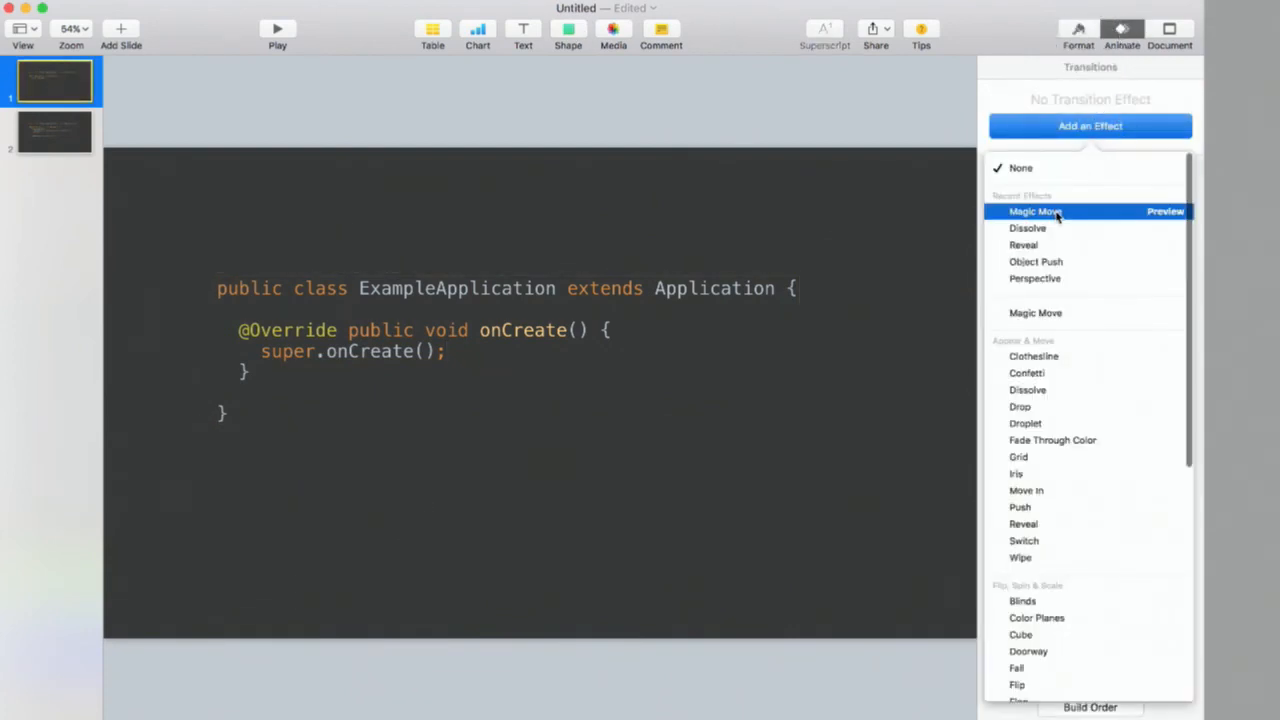
Step: Add a Magic Move transition to slide 1, matching By Character
{"action": "left_click", "coordinate": [1035, 211]}
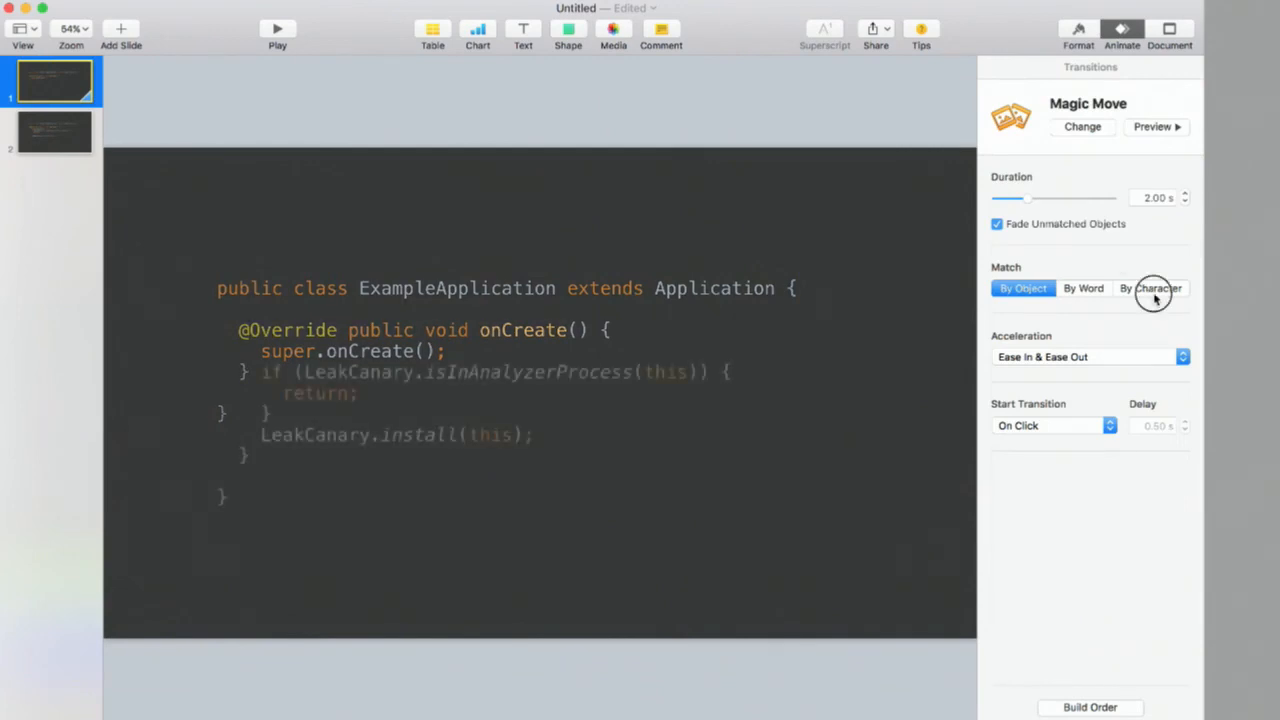
{"action": "left_click", "coordinate": [1150, 288]}
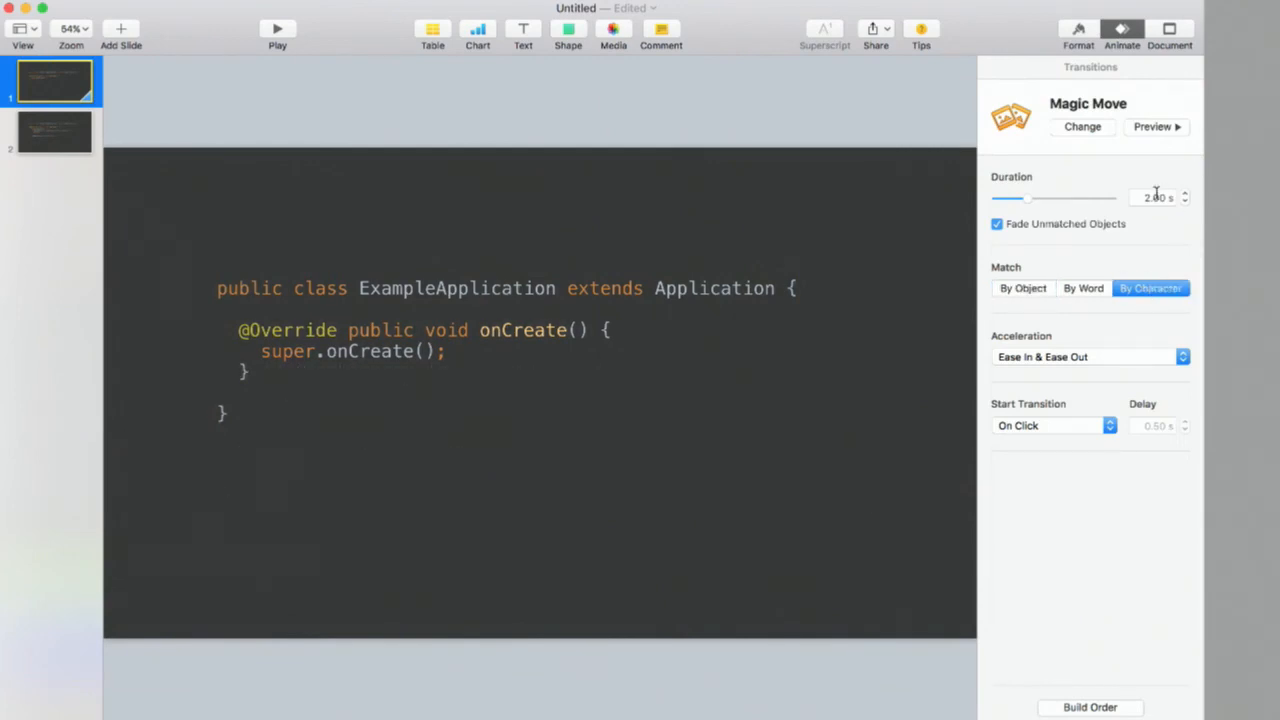